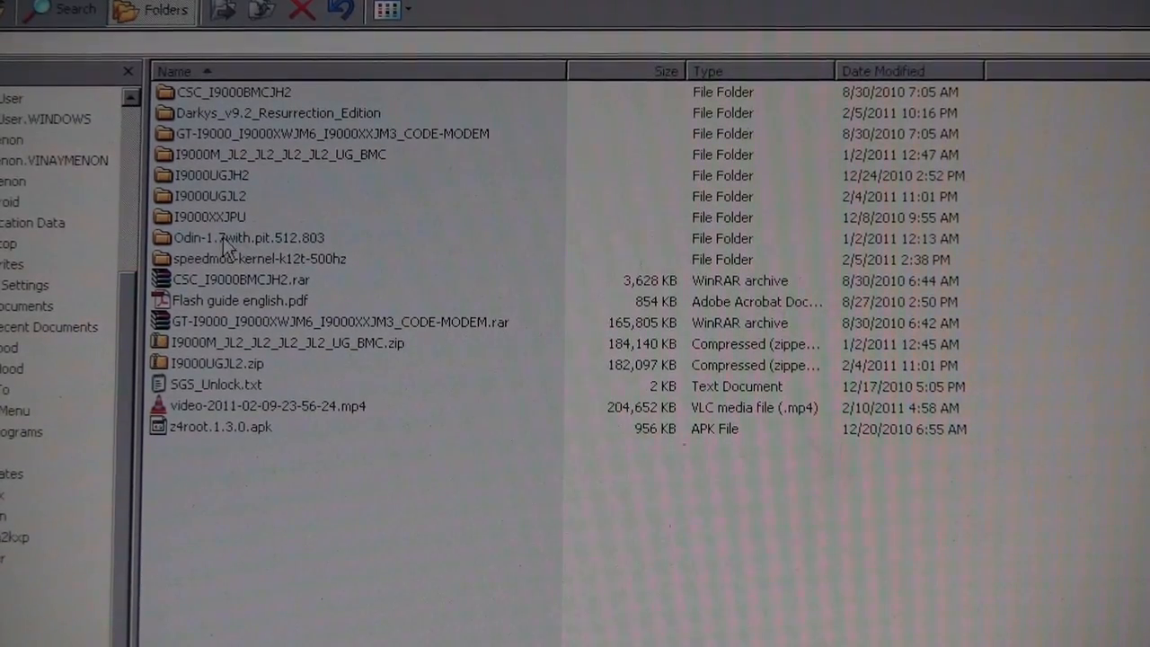
# Step: Browse into Odin-1.7with.pit.512.803, launch Odin3 v1.7.exe and allow the unverified publisher to run
pyautogui.doubleClick(248, 237)
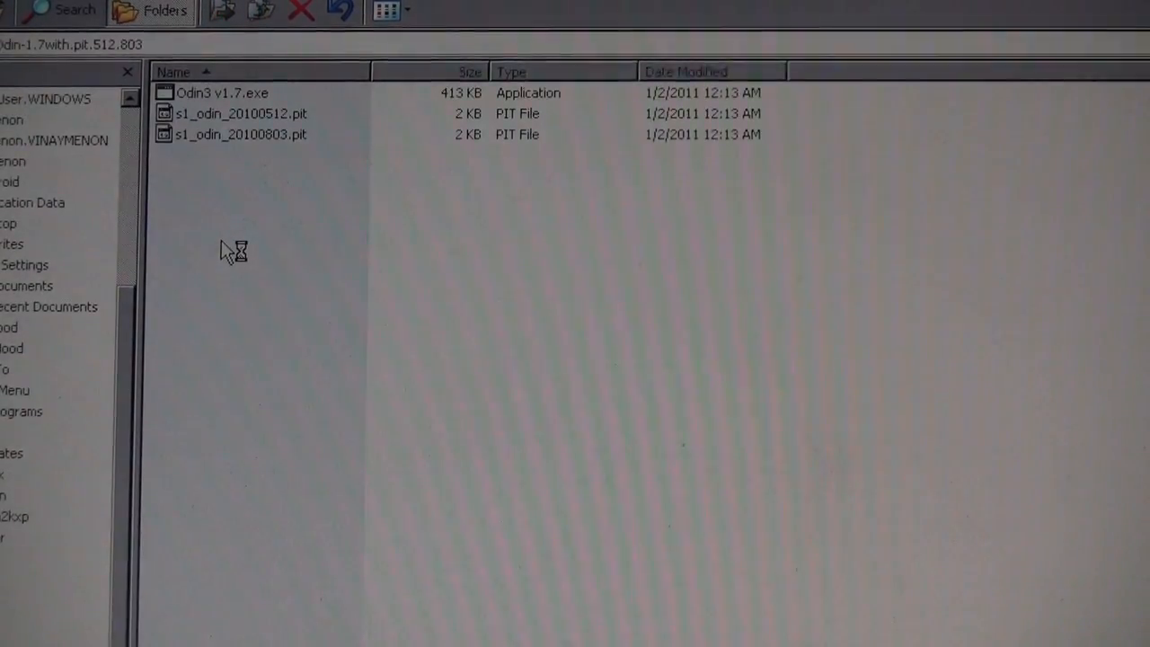
pyautogui.moveTo(261, 115)
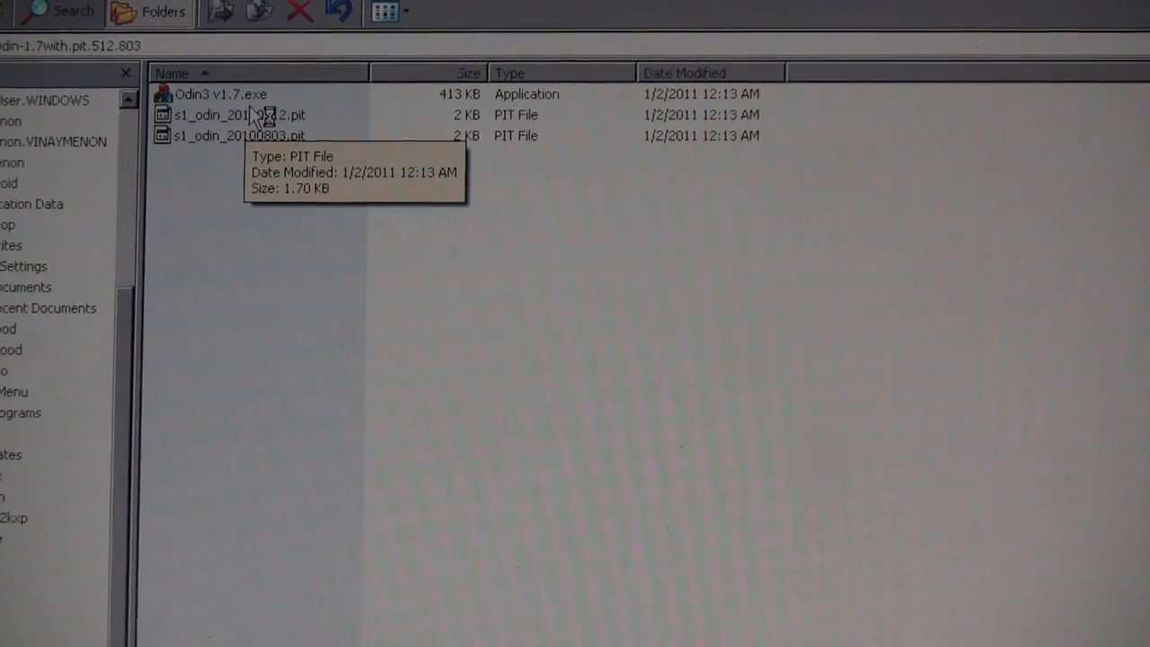
pyautogui.moveTo(324, 162)
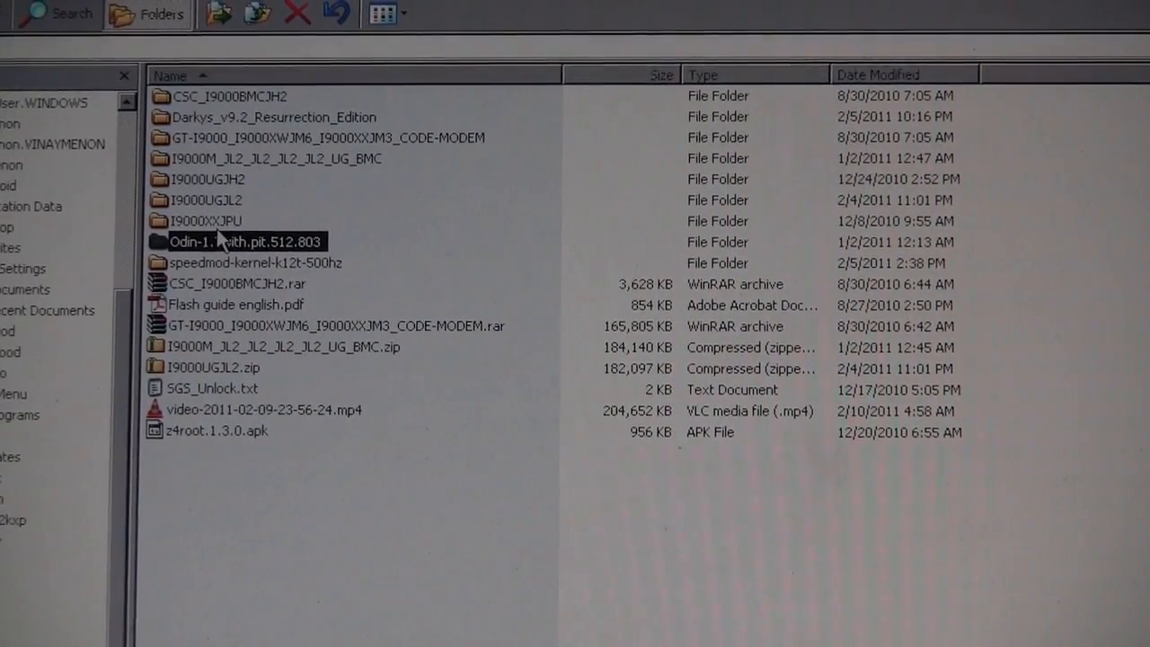
pyautogui.doubleClick(205, 221)
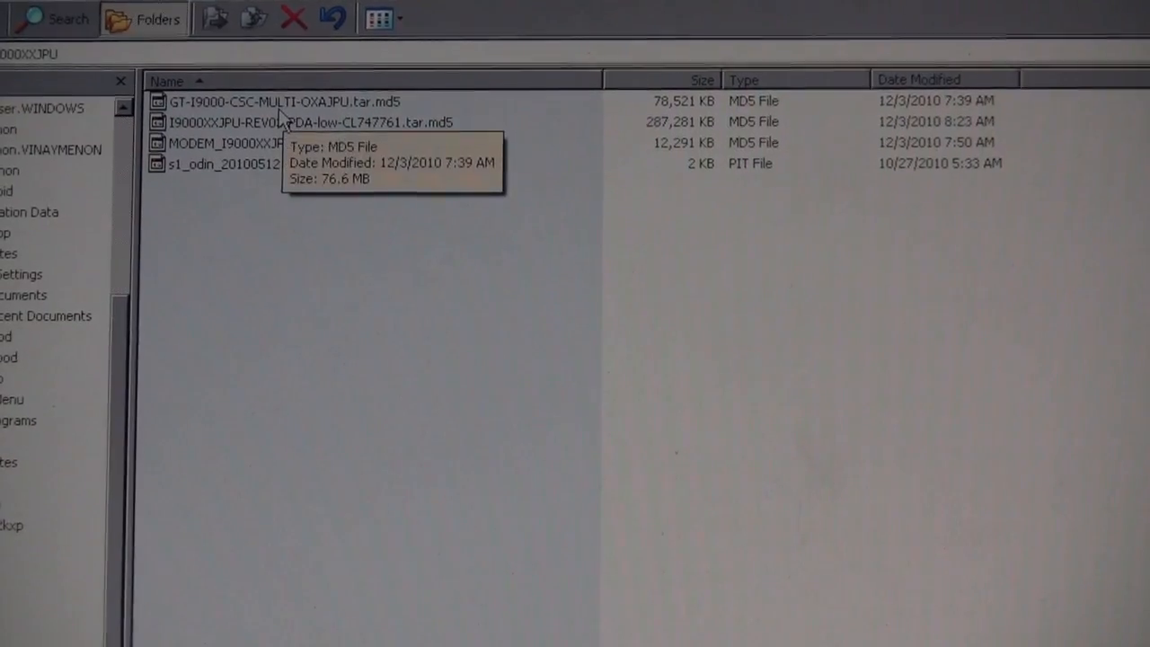
pyautogui.moveTo(270, 144)
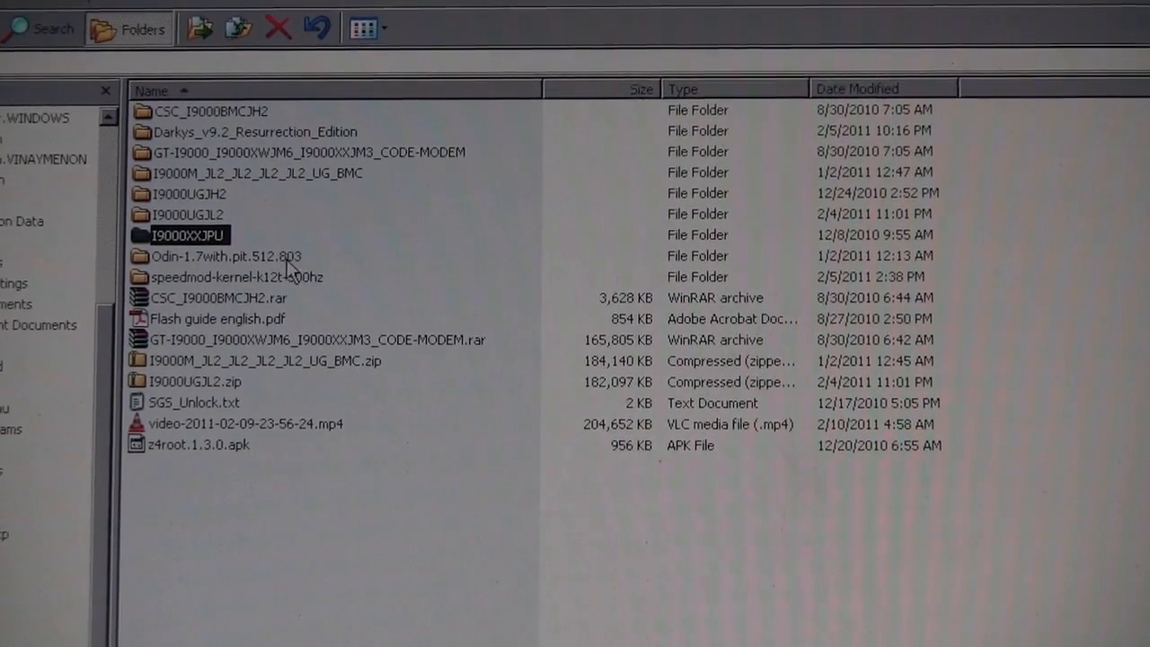
pyautogui.doubleClick(224, 255)
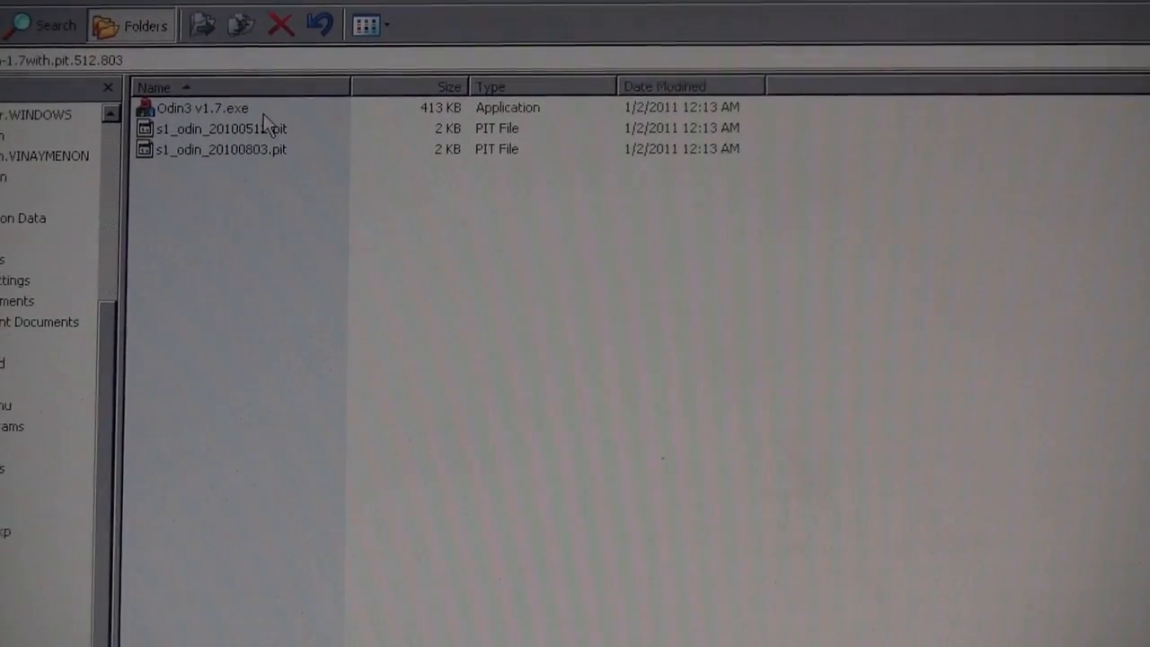
pyautogui.doubleClick(201, 108)
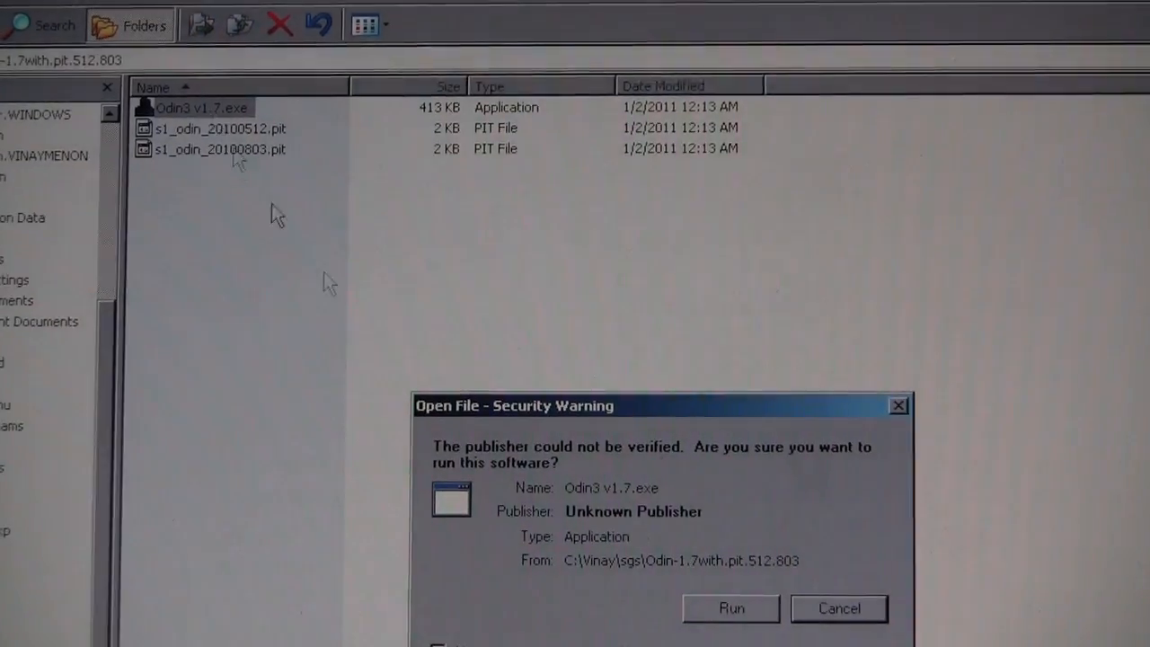
pyautogui.click(730, 608)
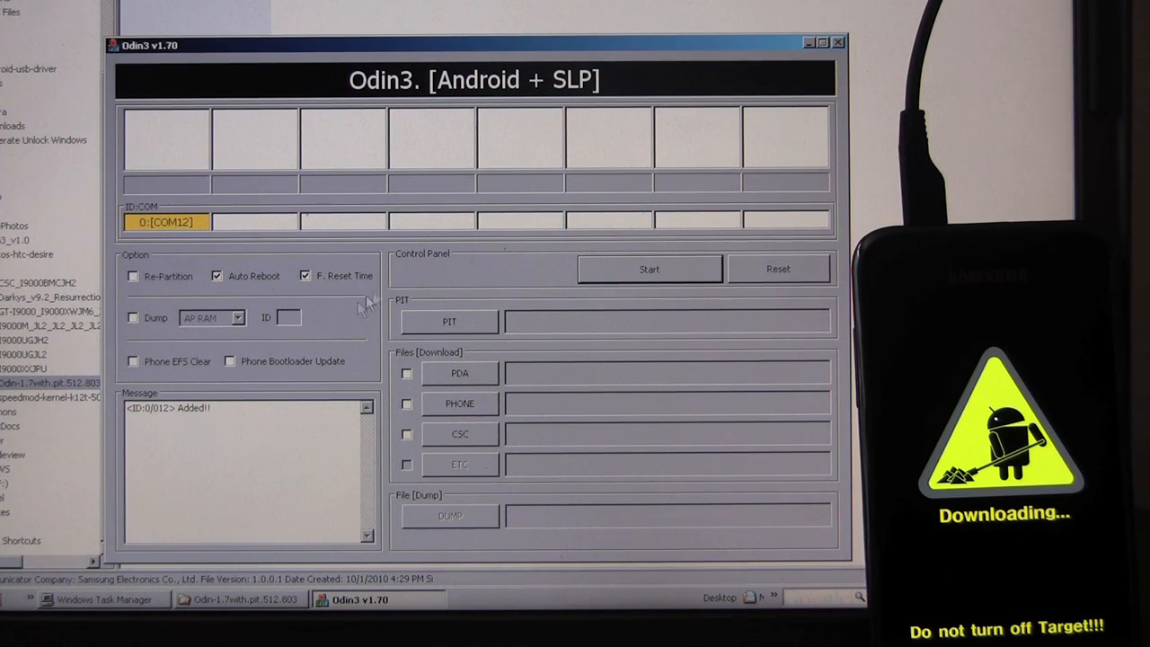
pyautogui.moveTo(555, 364)
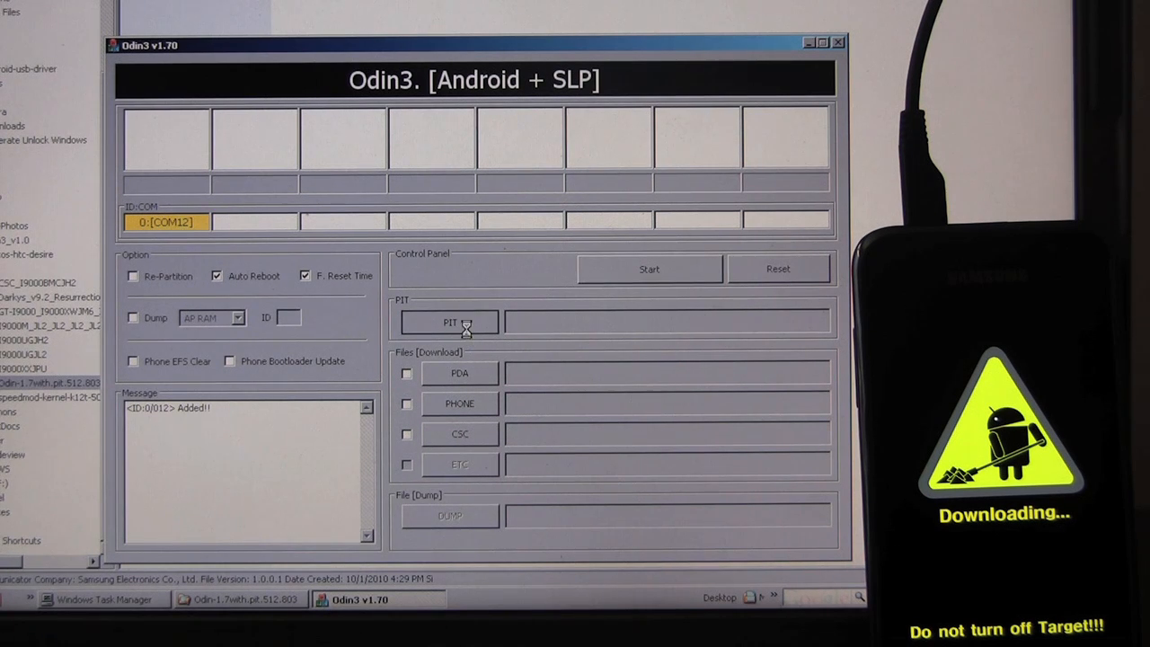
# Step: Load s1_odin_20100512.pit from the Odin-1.7with.pit.512.803 folder as the PIT partition table
pyautogui.click(449, 321)
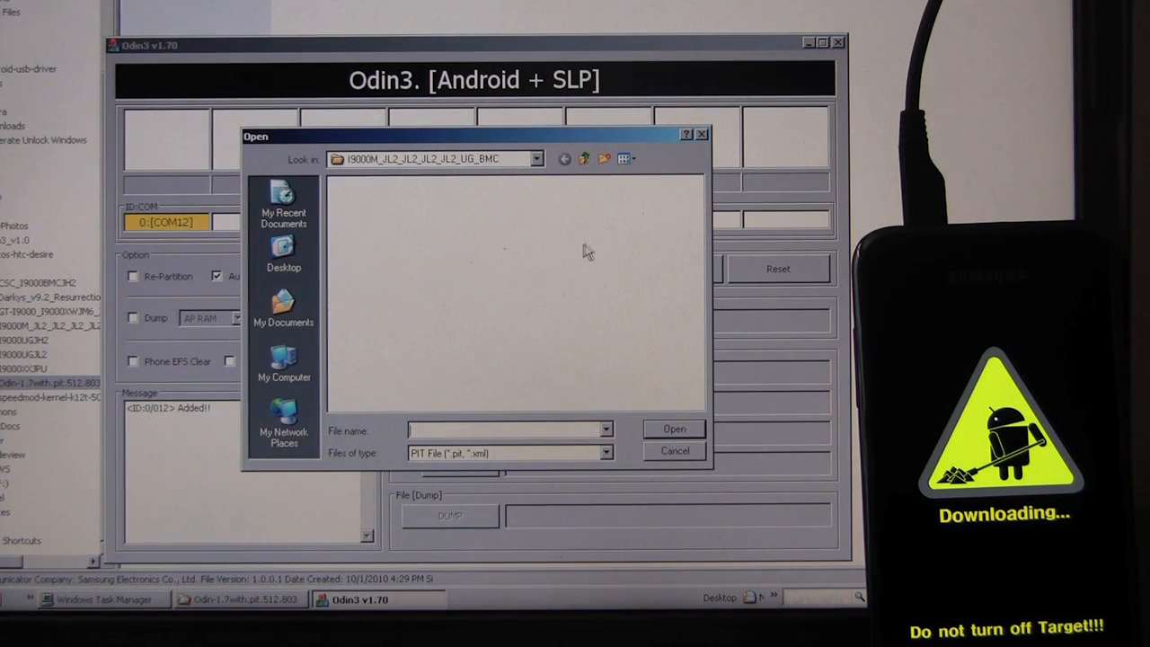
pyautogui.click(582, 158)
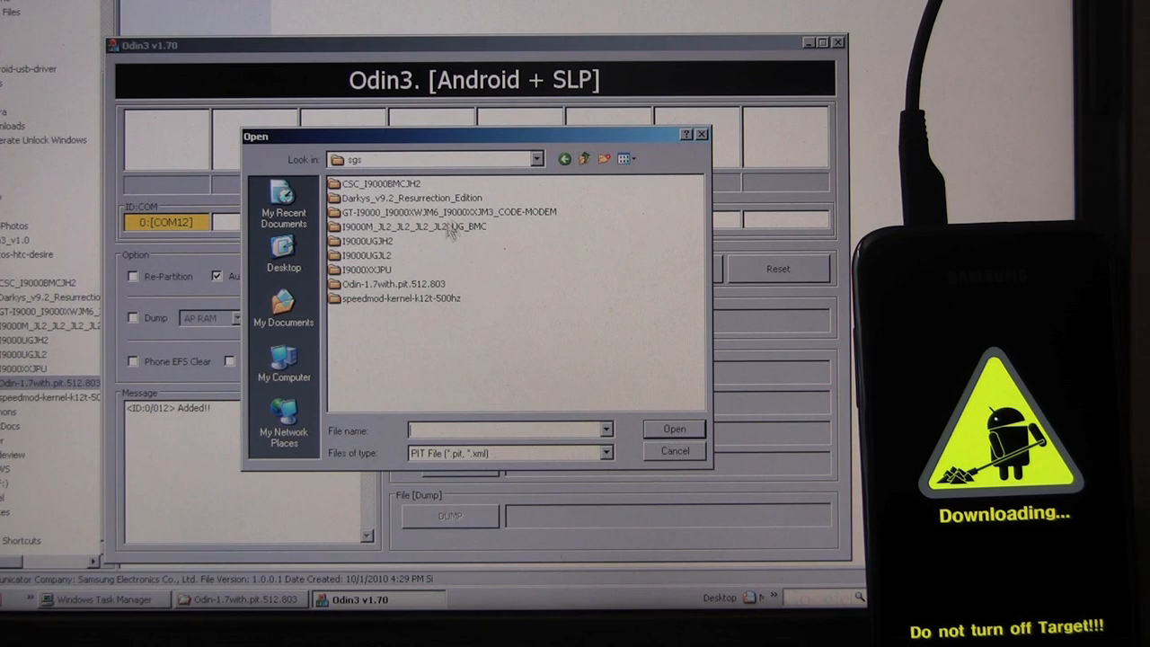
pyautogui.doubleClick(392, 285)
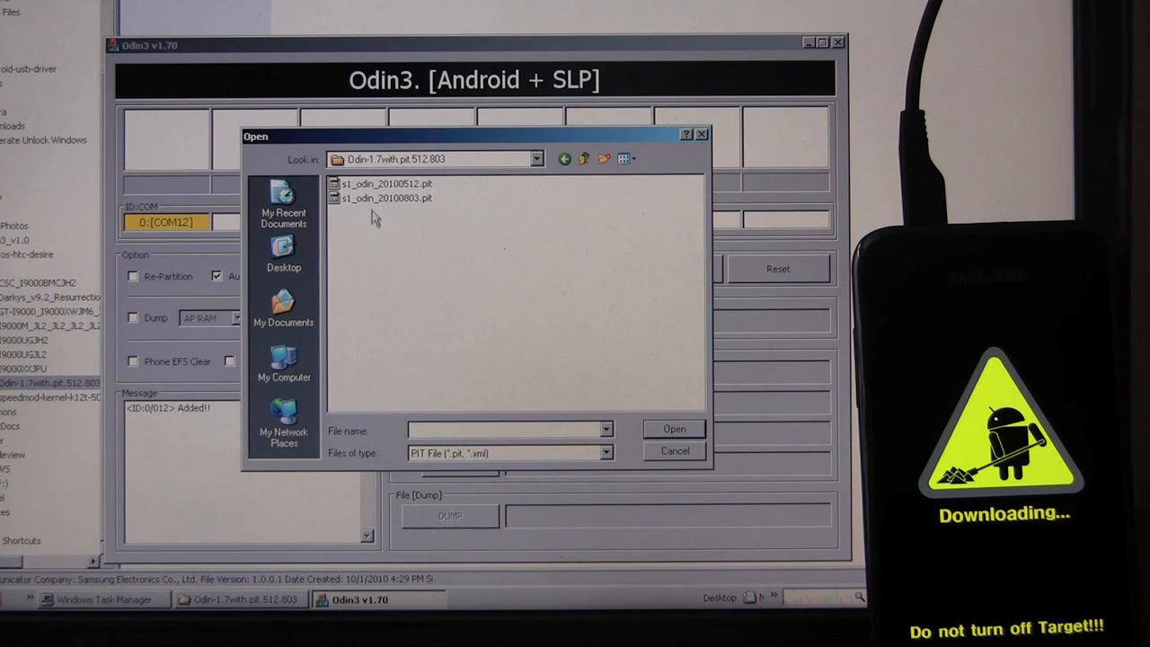
pyautogui.click(386, 183)
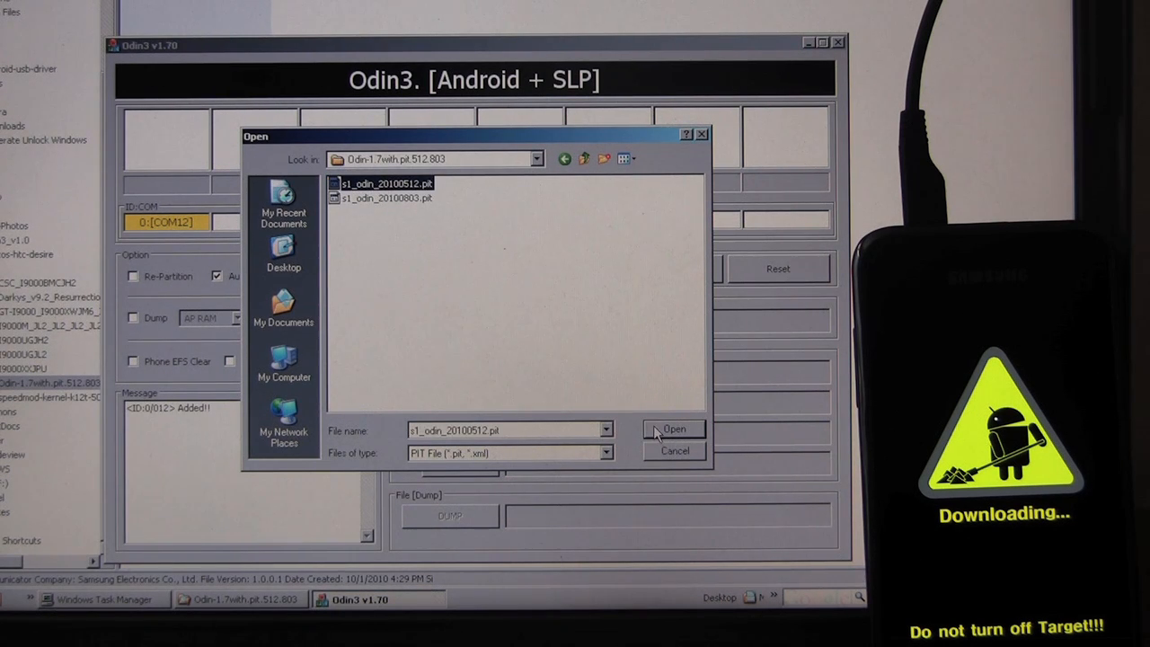
pyautogui.click(672, 427)
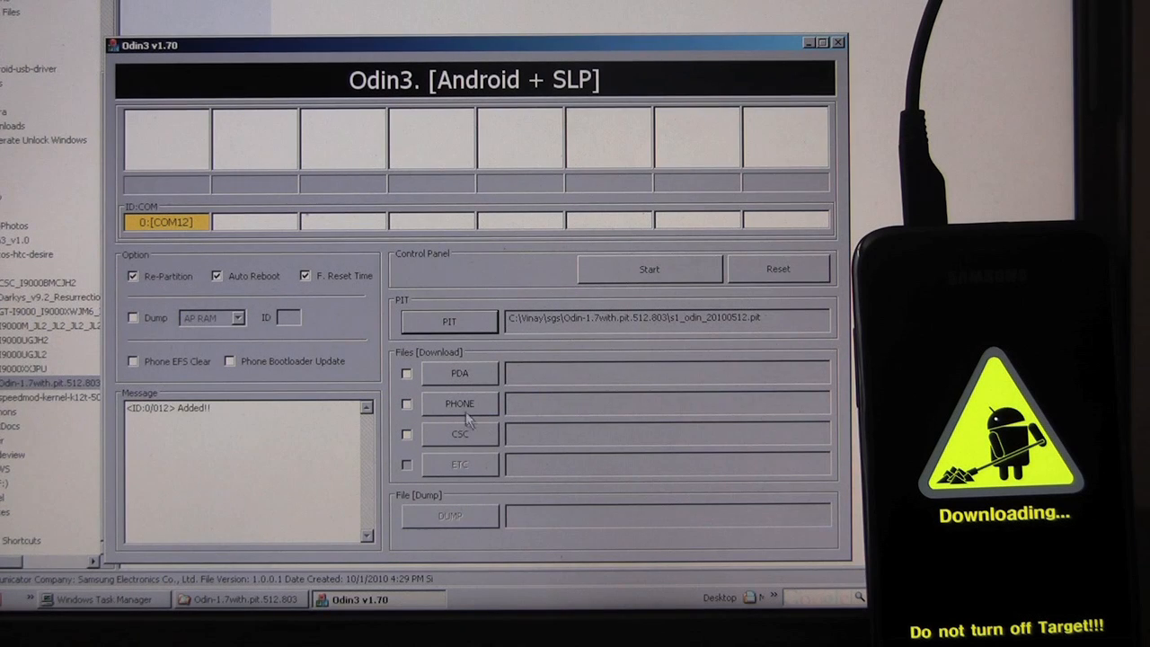
# Step: Load the I9000XXJPU PDA tar.md5 into the PDA slot and begin choosing the PHONE modem file
pyautogui.click(460, 372)
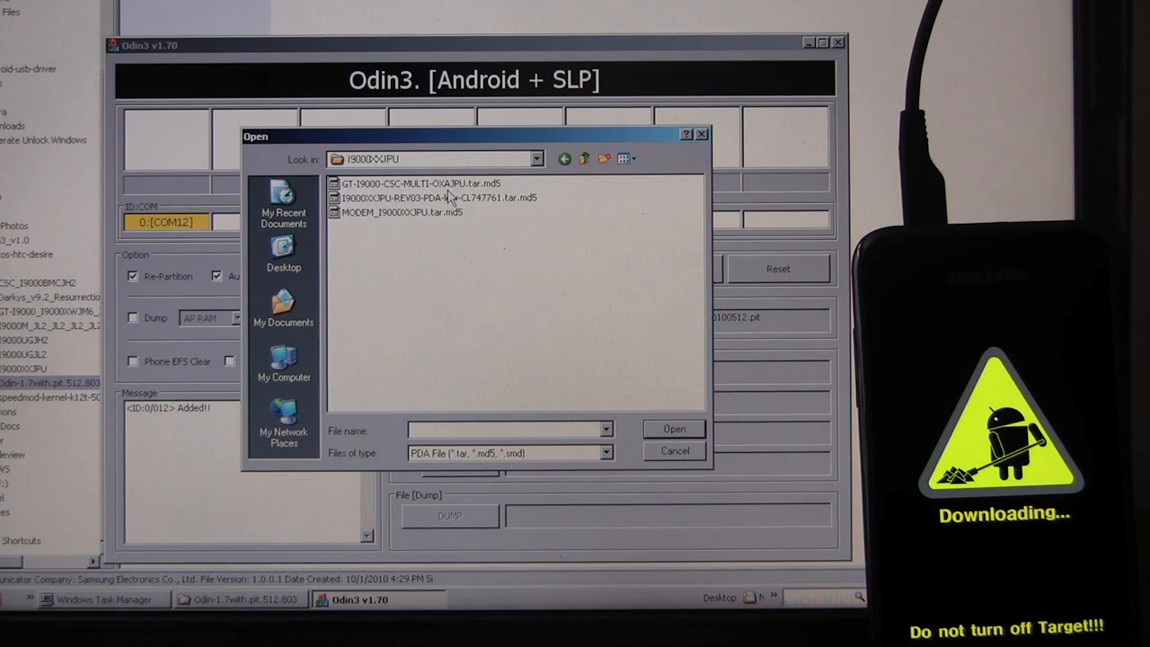
pyautogui.click(439, 198)
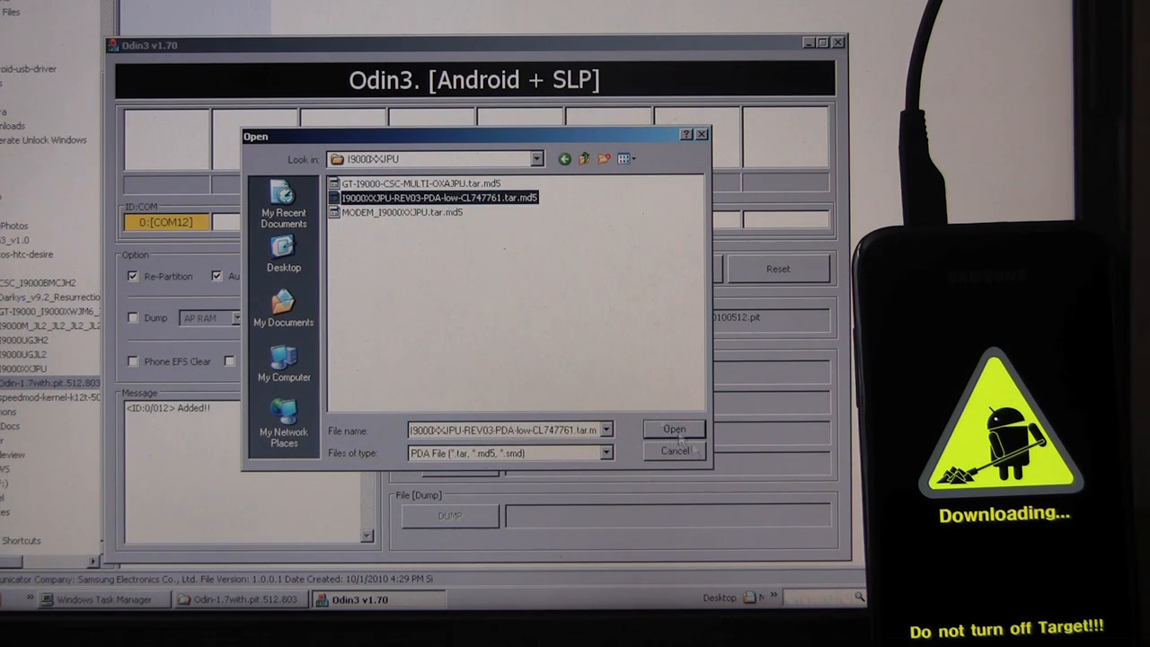
pyautogui.click(674, 428)
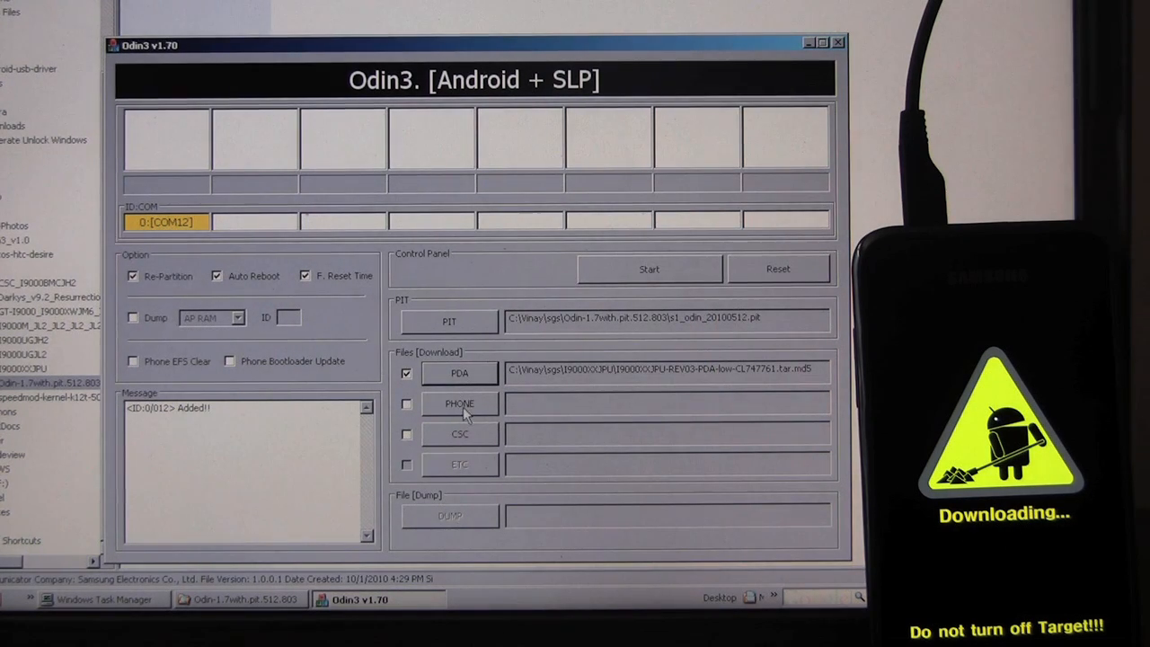
pyautogui.click(461, 403)
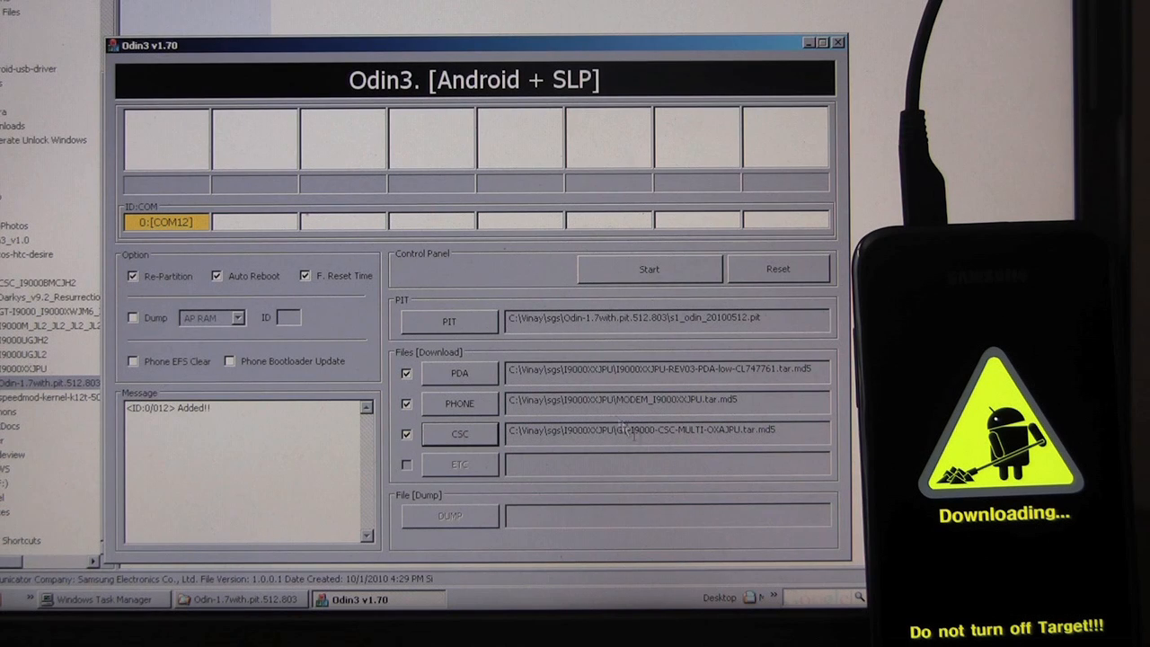
pyautogui.moveTo(662, 309)
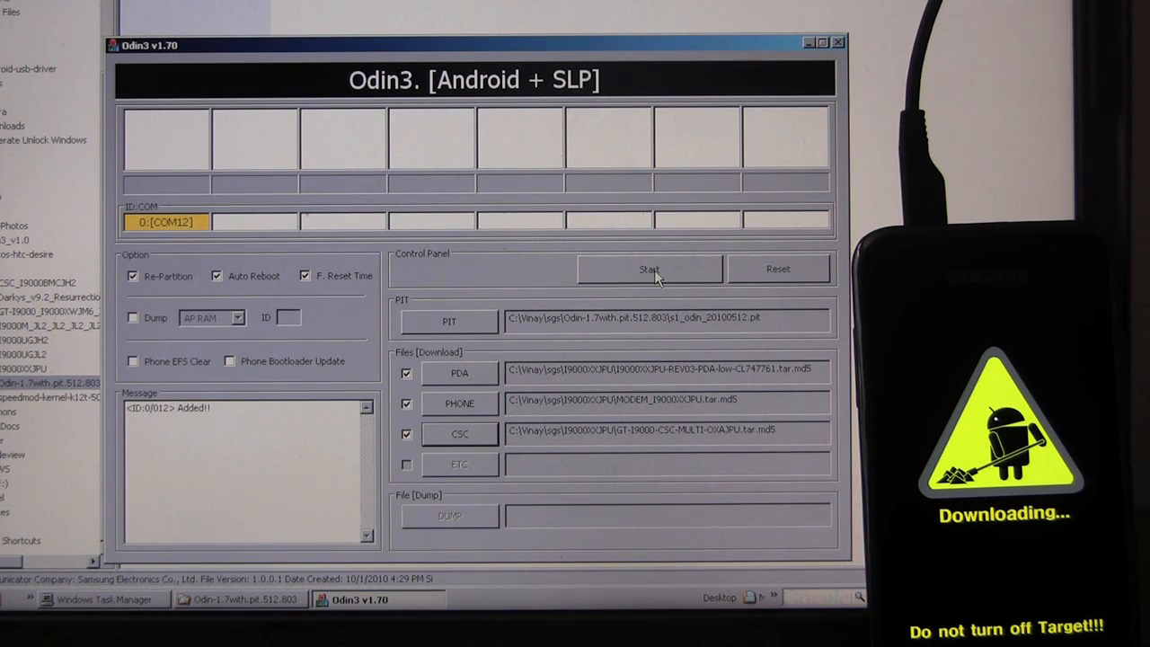
# Step: Start the flash and let Odin run to PASS with the phone installing update packages
pyautogui.click(649, 269)
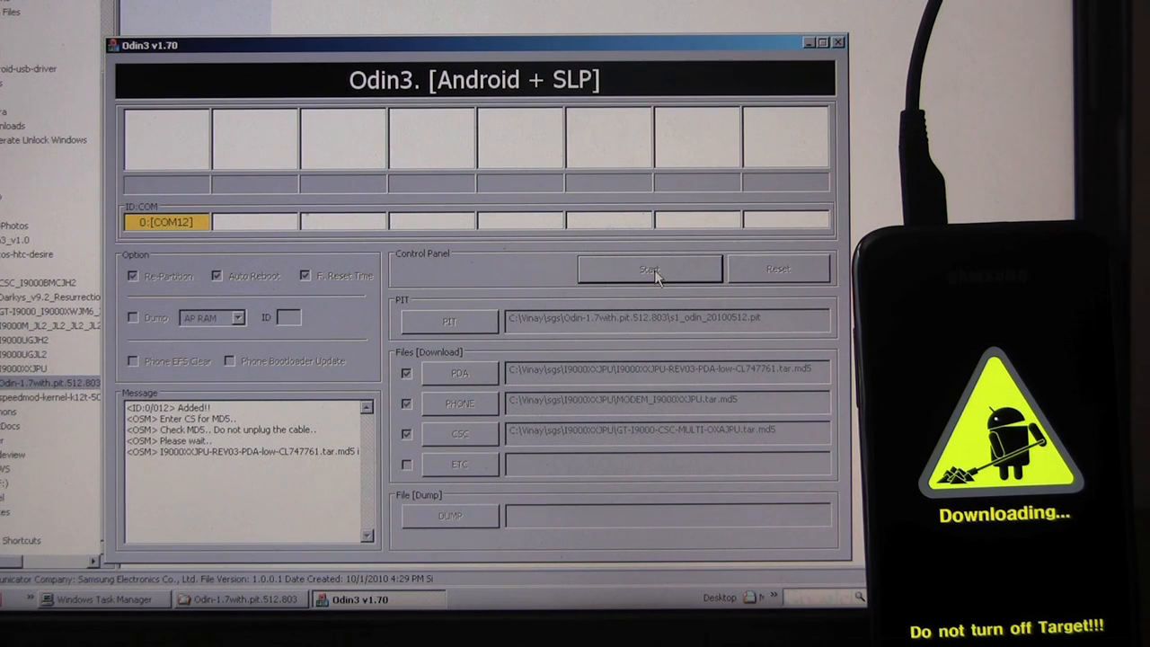
pyautogui.click(651, 269)
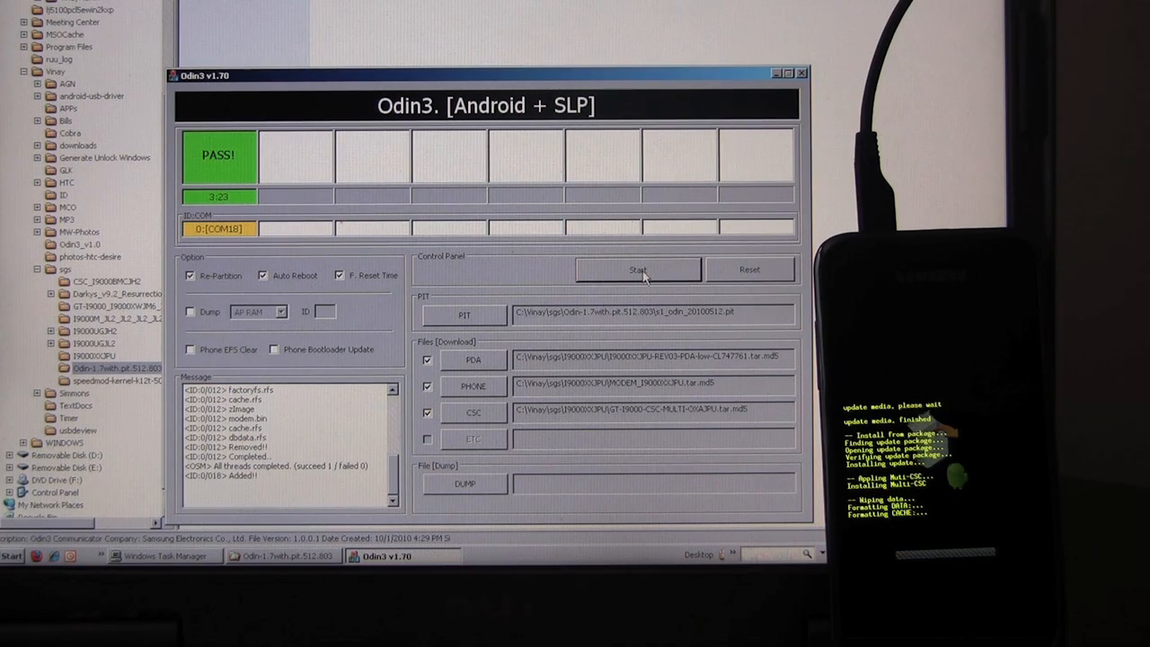